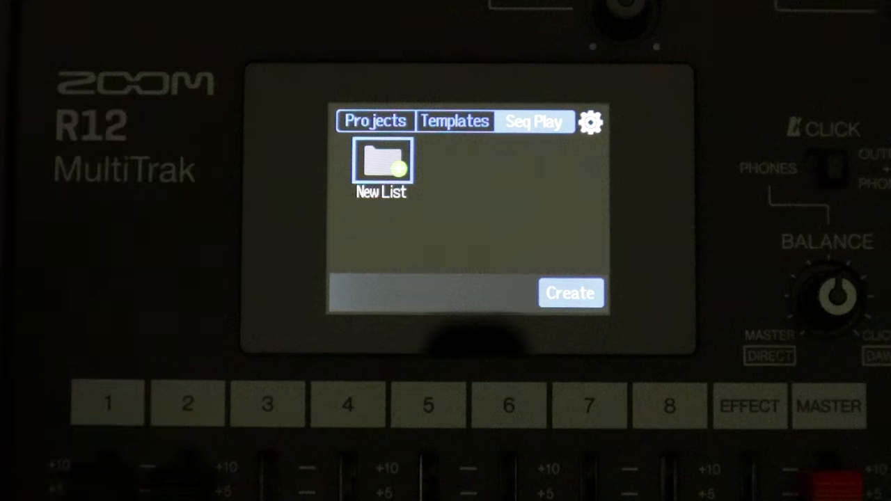
Create a new Seq Play list and keep the default name Playlist0001
click(570, 292)
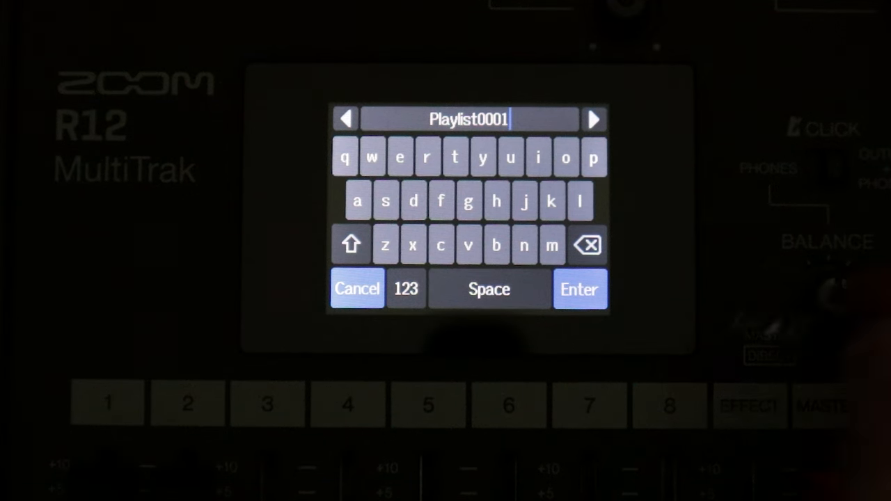
click(579, 289)
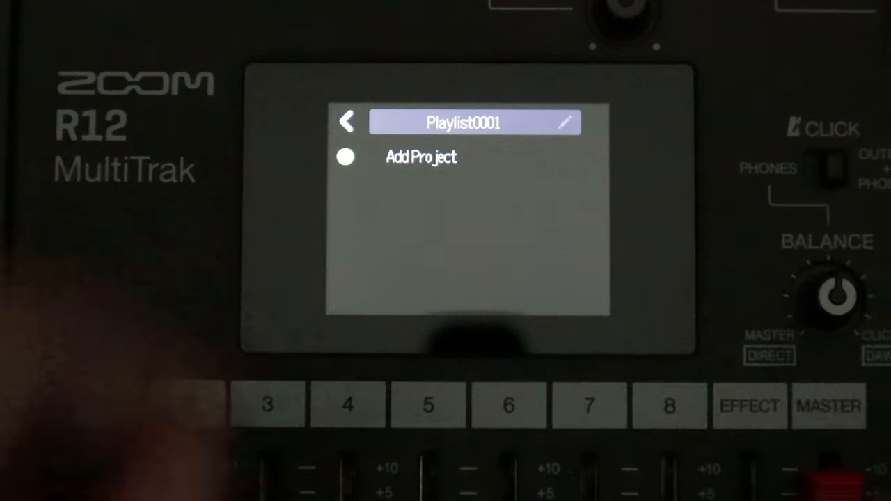
Add the SML END project to Playlist0001 after WILYMM2
click(420, 157)
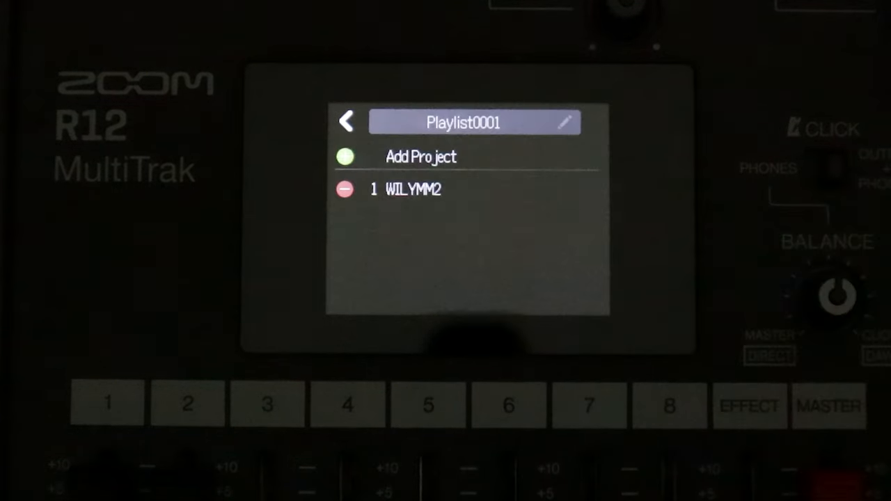
click(421, 157)
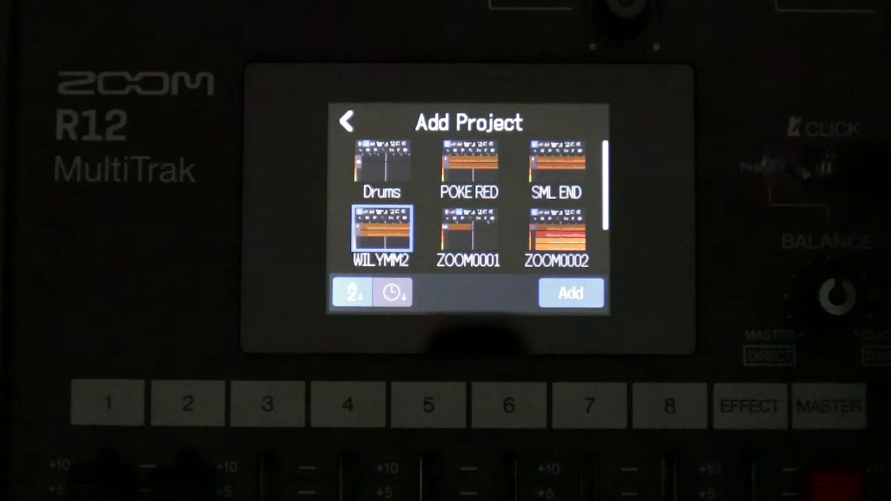
click(555, 161)
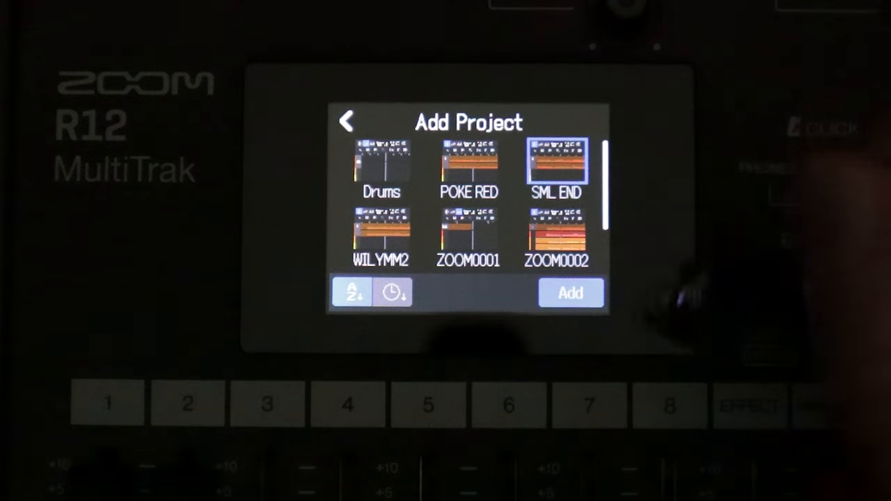
click(571, 292)
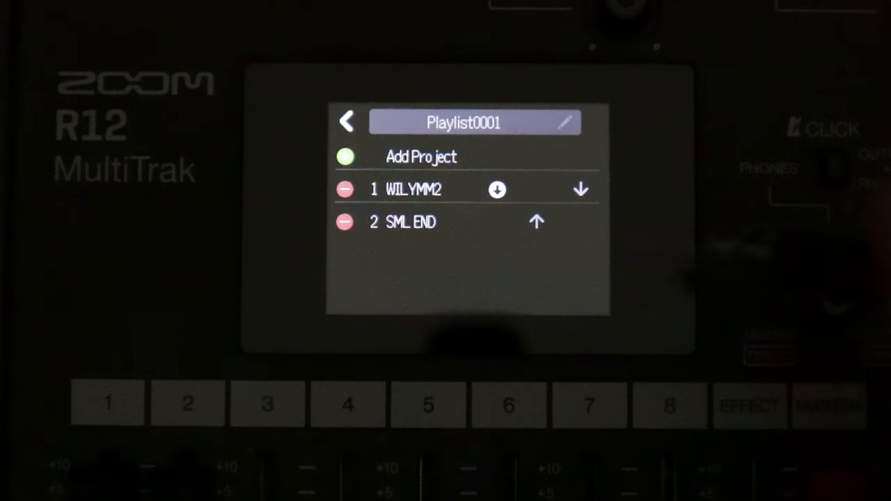
Add POKE RED as the third song in Playlist0001
click(421, 157)
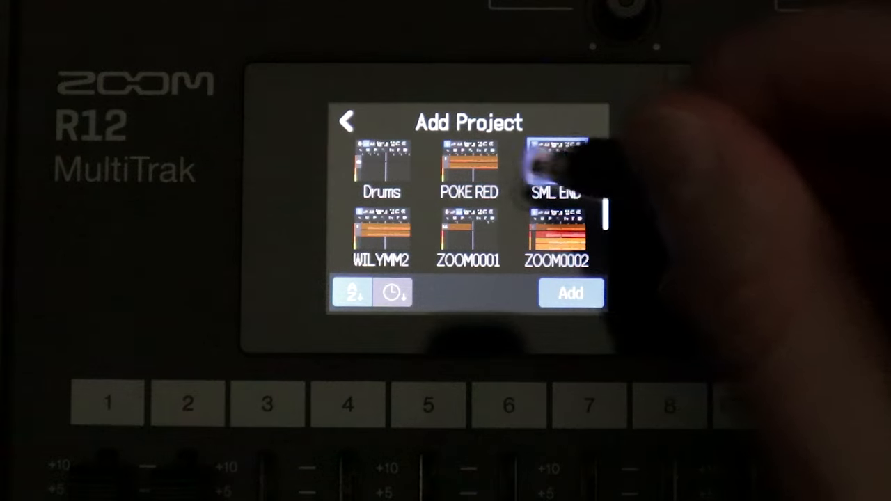
click(467, 166)
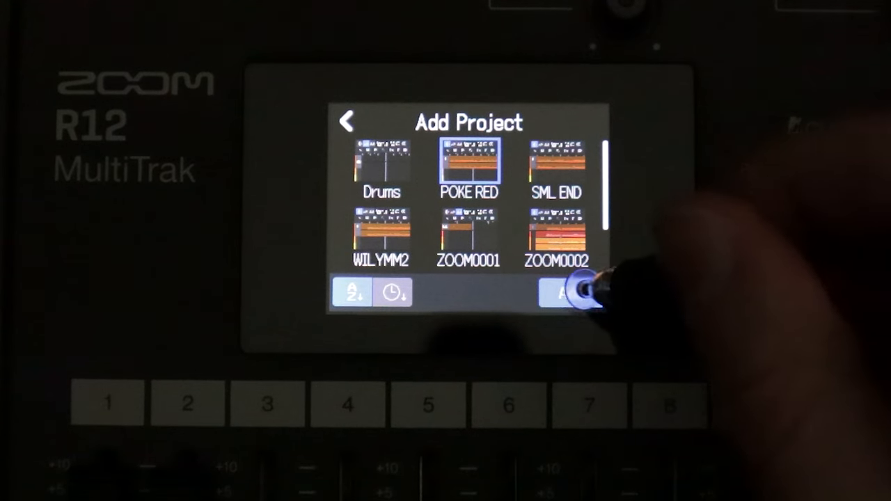
click(581, 292)
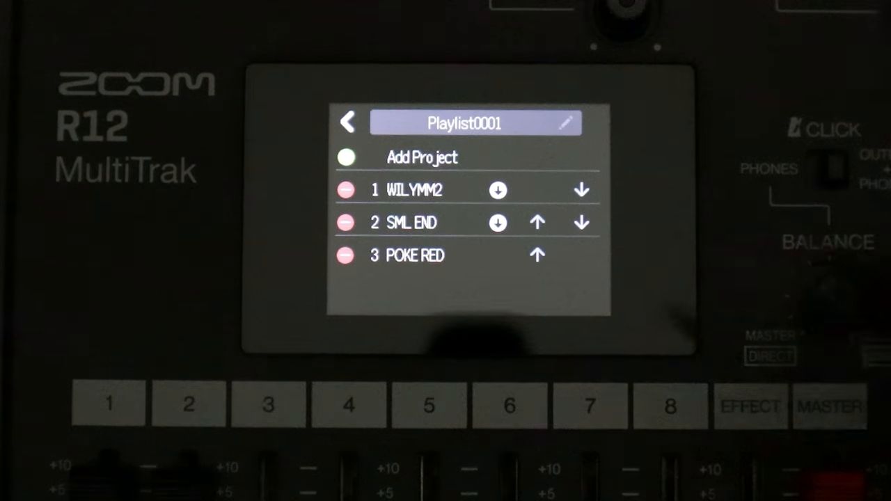
Switch WILYMM2's continue/stop icon so the playlist pauses after that song
click(347, 121)
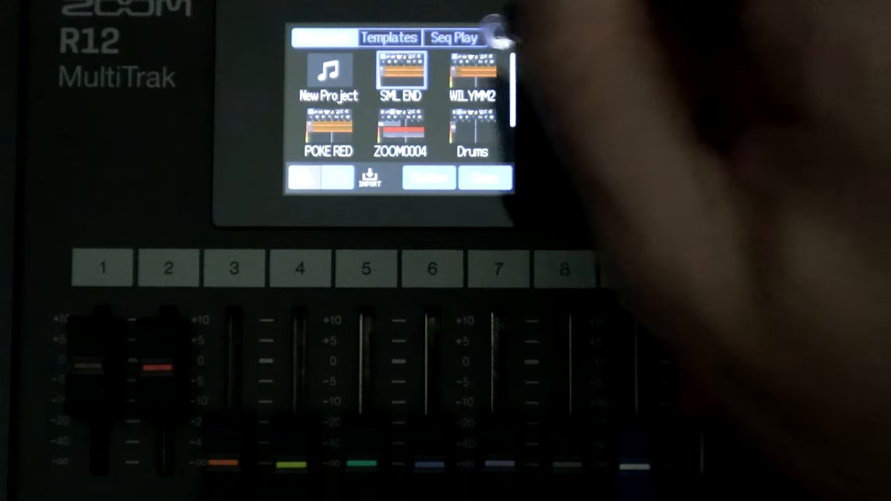
Show the Seq Play tab listing Playlist0001 beside New List
click(454, 37)
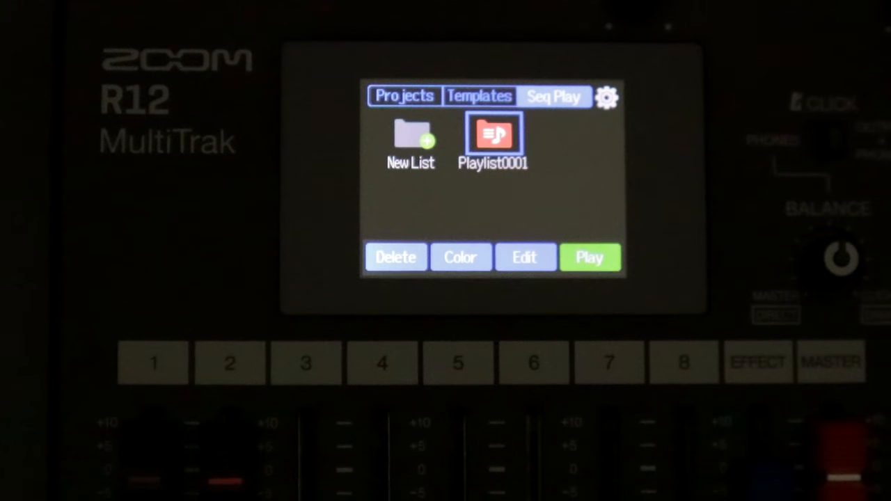
Play Playlist0001, queuing WILYMM2 ahead of SML END and POKE RED
click(590, 258)
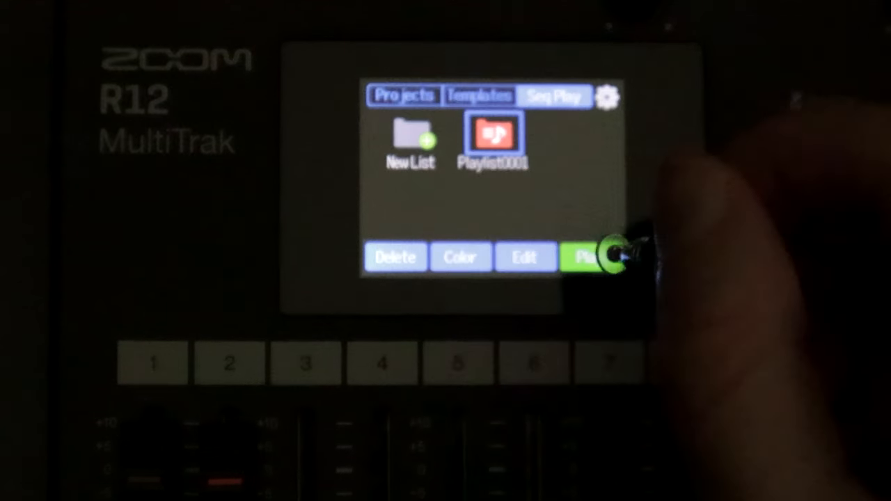
click(589, 257)
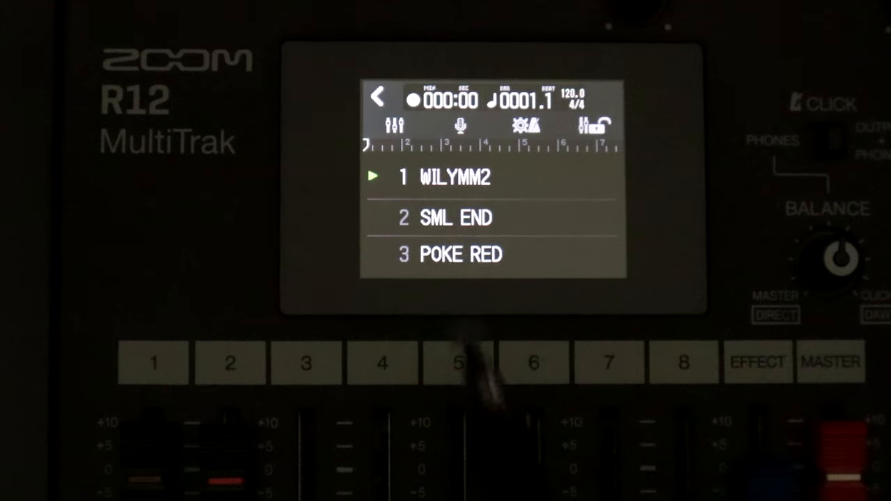